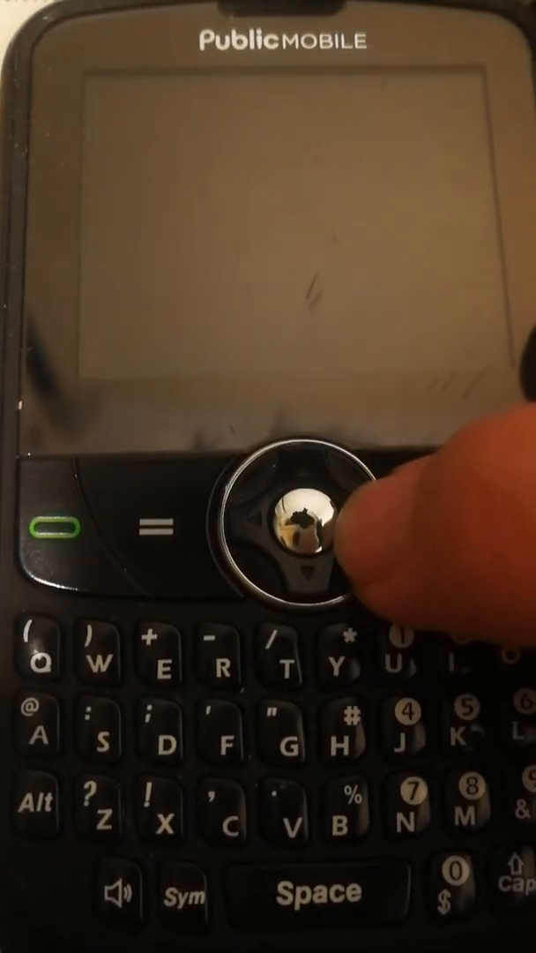
- Wake the display to show recording 20111013205313.qcp playing at 04:44 of 04:45
click(296, 538)
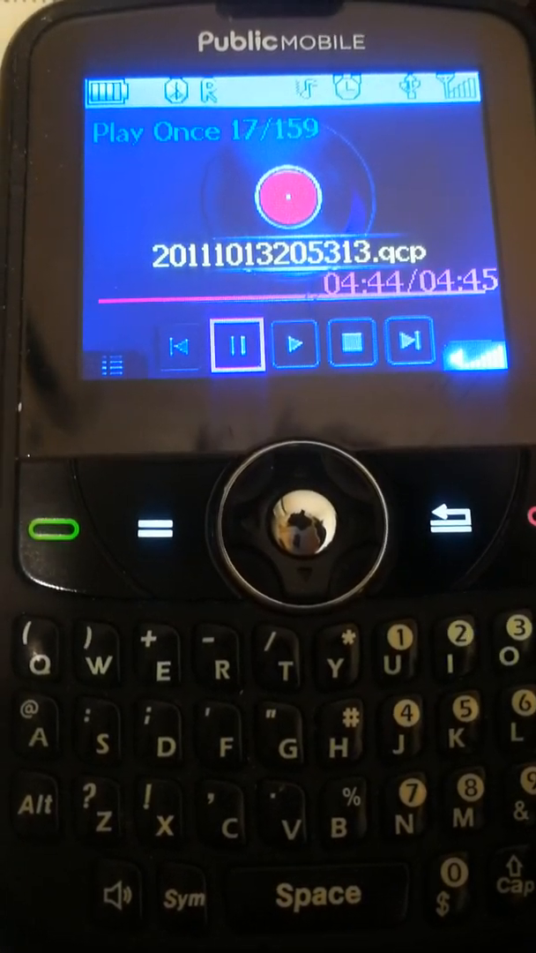